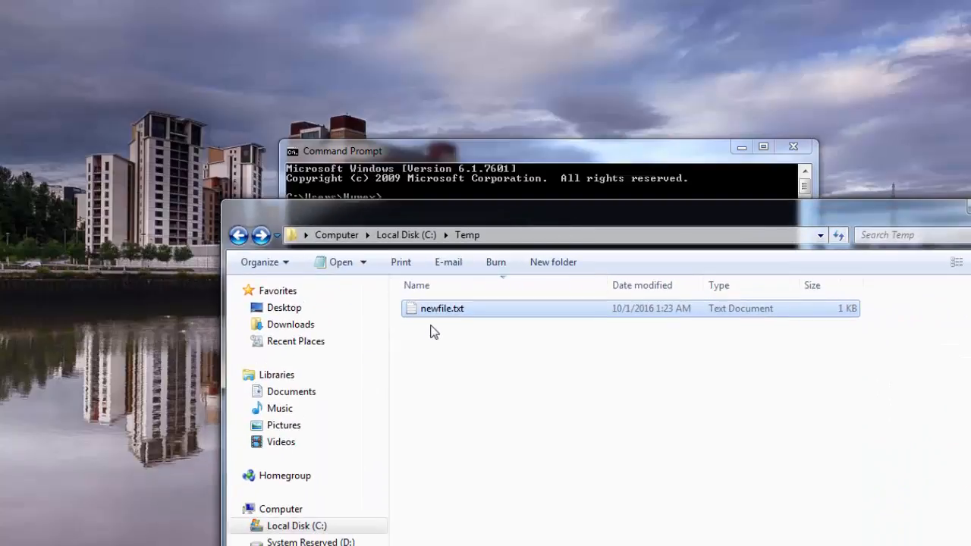
pyautogui.moveTo(432, 326)
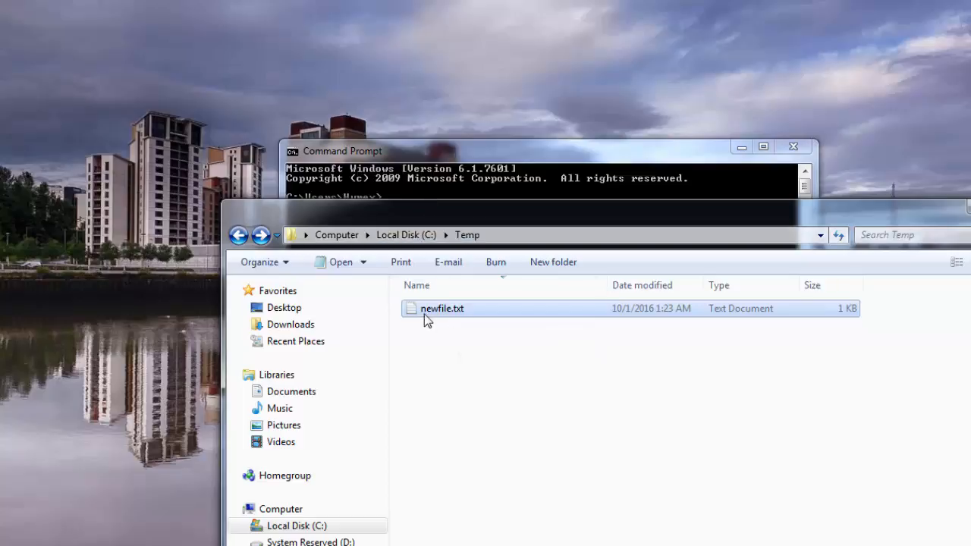
# - Move to C:\Temp and list its contents with dir, showing newfile.txt (23 bytes)
pyautogui.doubleClick(442, 308)
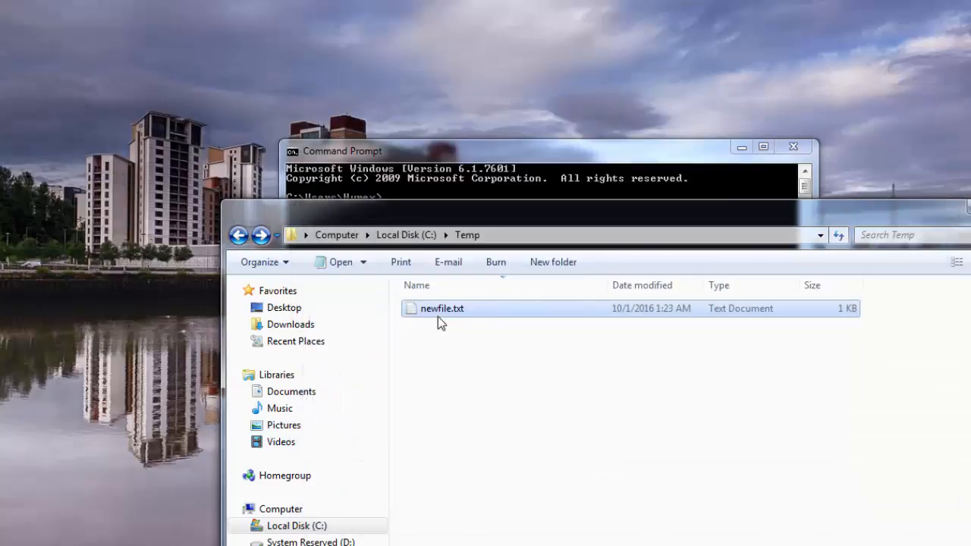
pyautogui.doubleClick(442, 308)
pyautogui.write('cd\\')
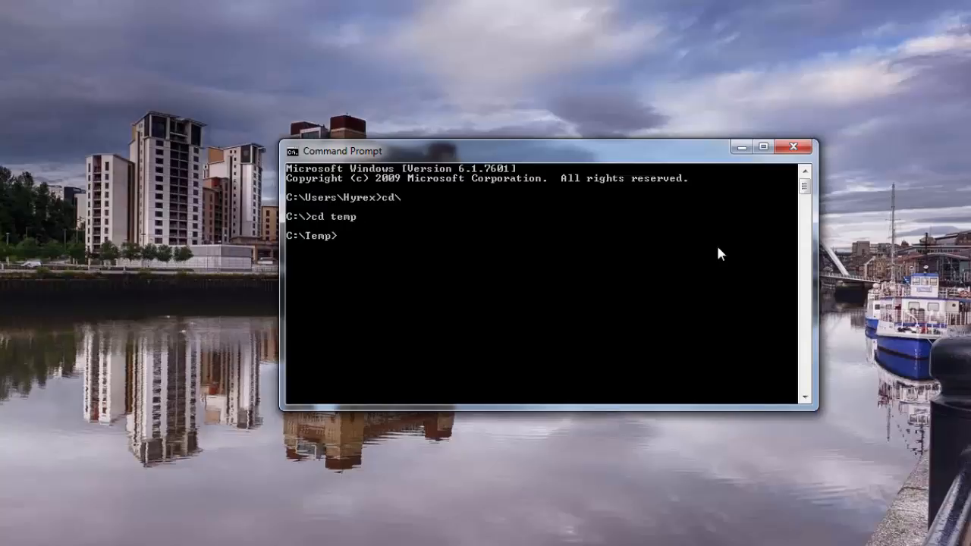
pyautogui.write('dir')
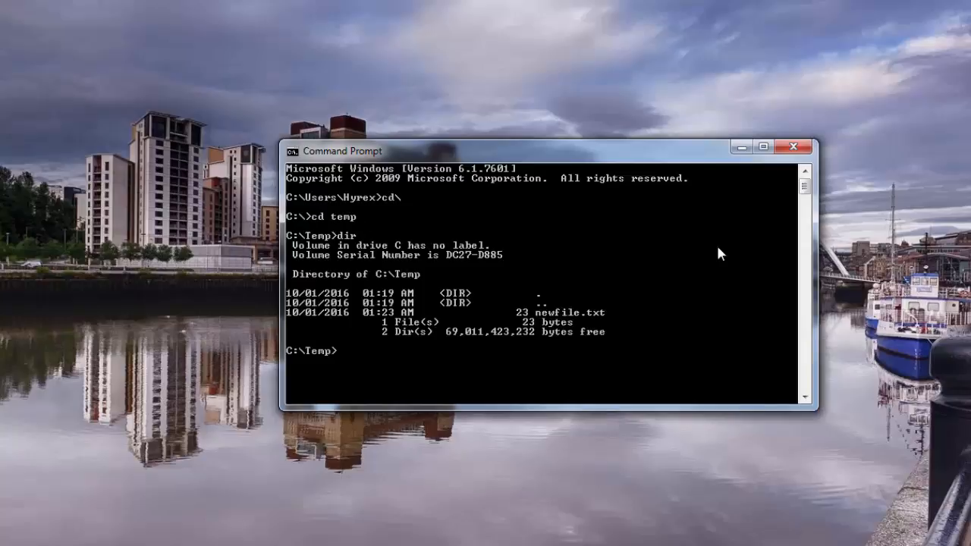
pyautogui.moveTo(526, 367)
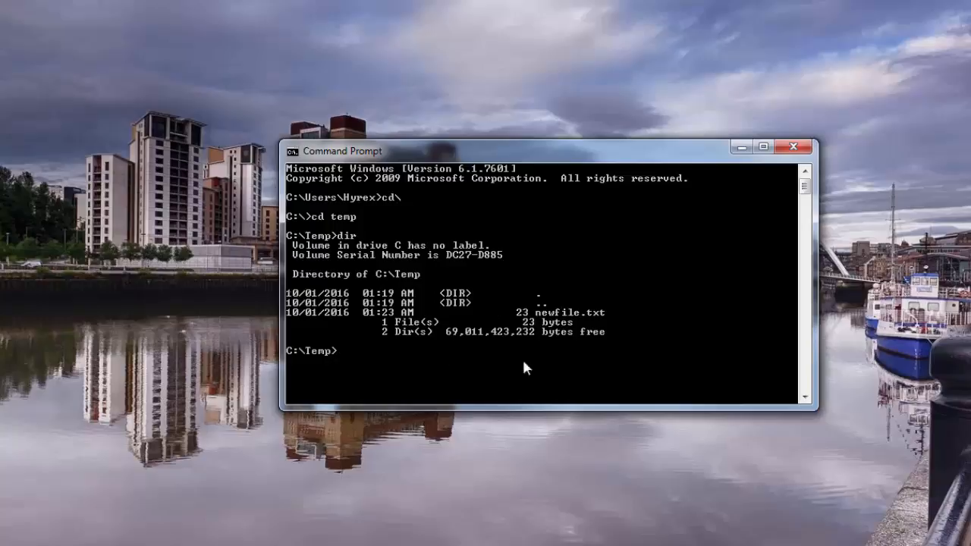
pyautogui.moveTo(486, 339)
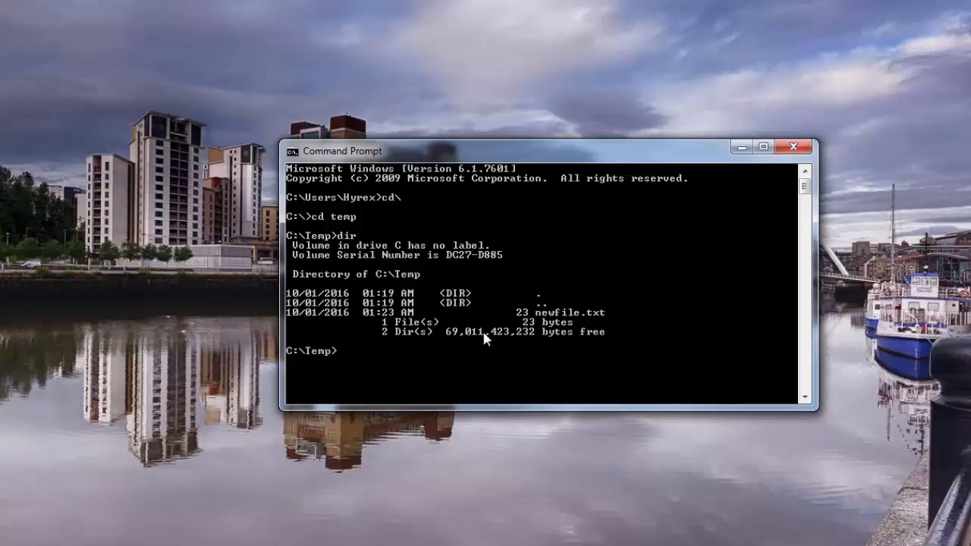
pyautogui.moveTo(634, 335)
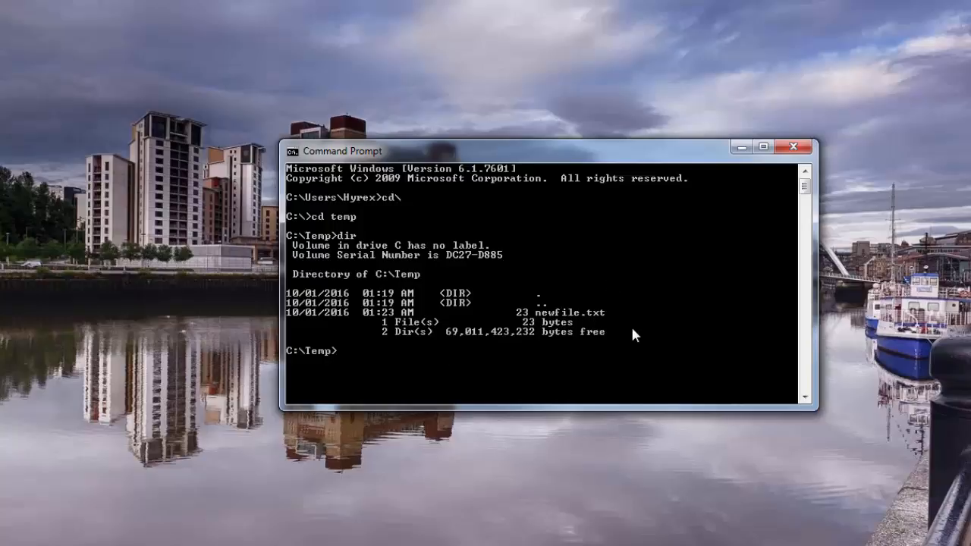
# - Run 'type newfile.txt' to print 'hello this is my text'
pyautogui.write('type ne')
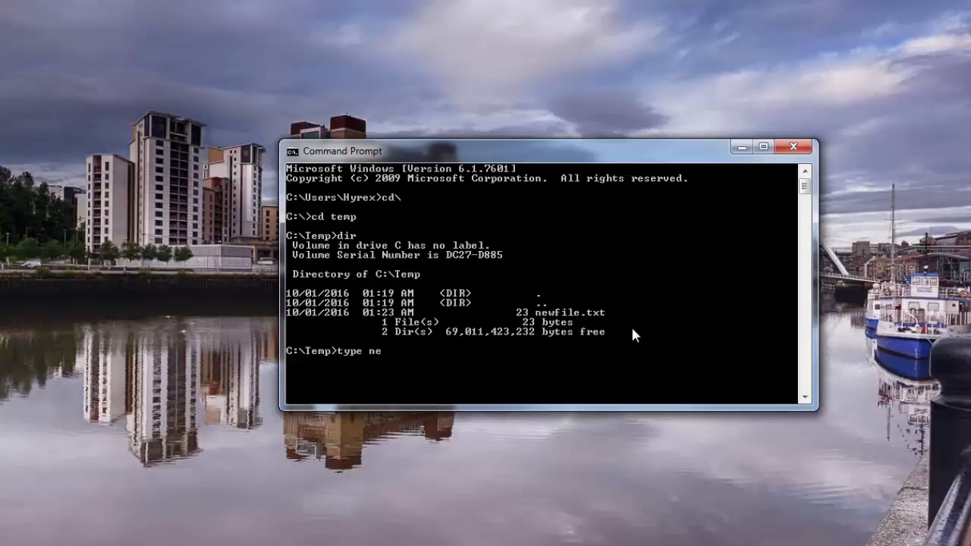
pyautogui.write('wfile.txt')
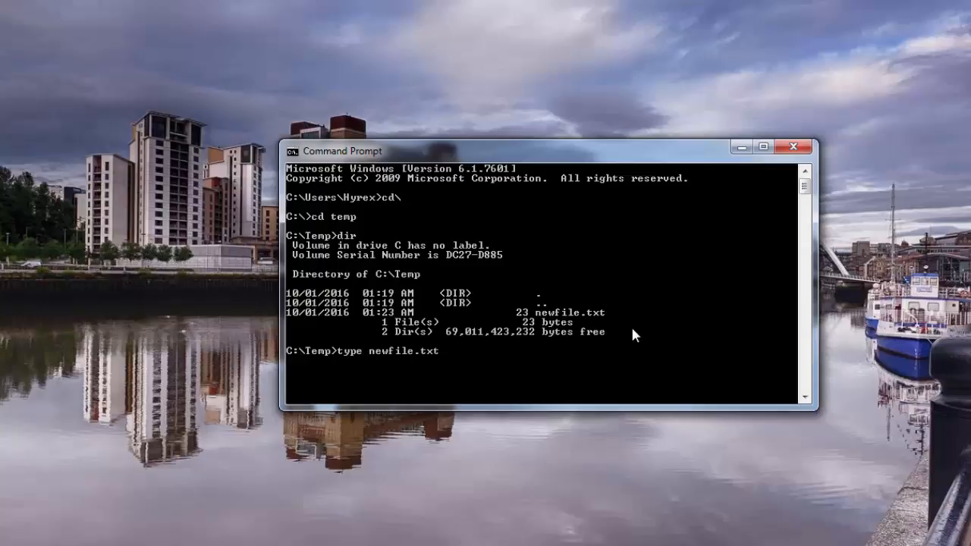
pyautogui.press('Return')
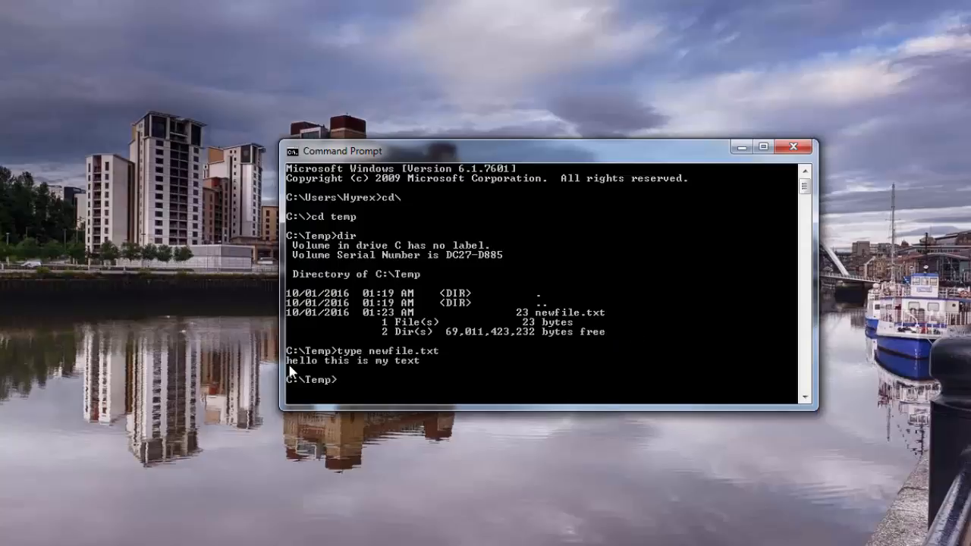
pyautogui.moveTo(558, 346)
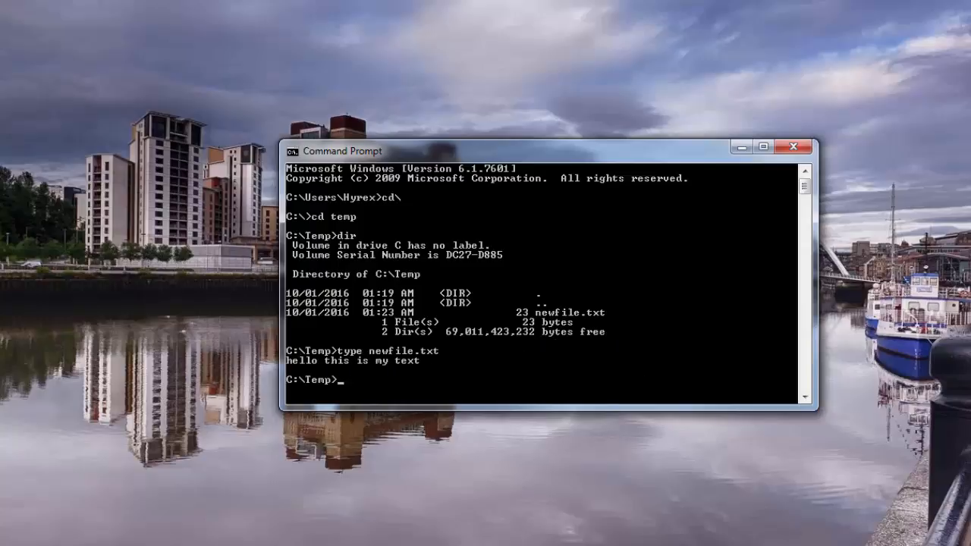
pyautogui.moveTo(444, 133)
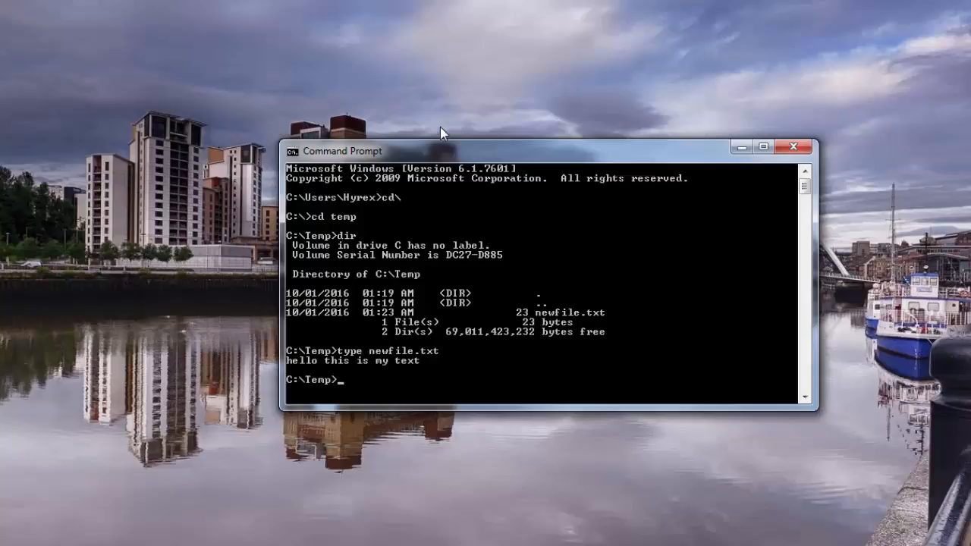